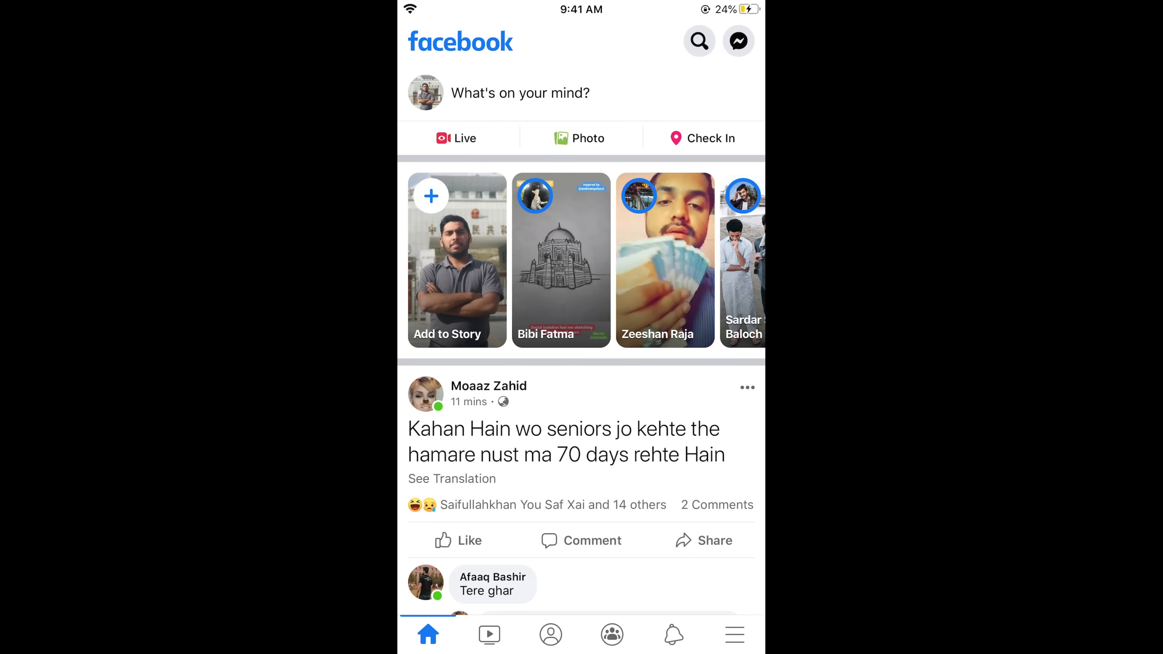
- Bring the Help & Support, Settings & Privacy and Log Out sections into view in the main menu
left_click(734, 634)
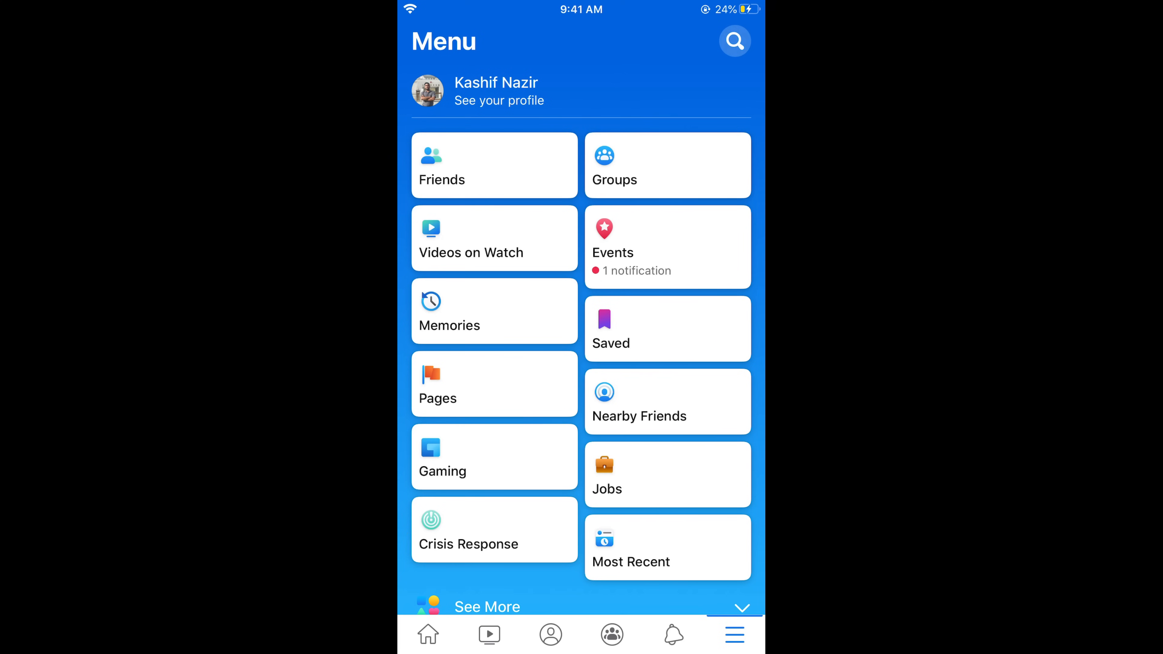
scroll("down", 3)
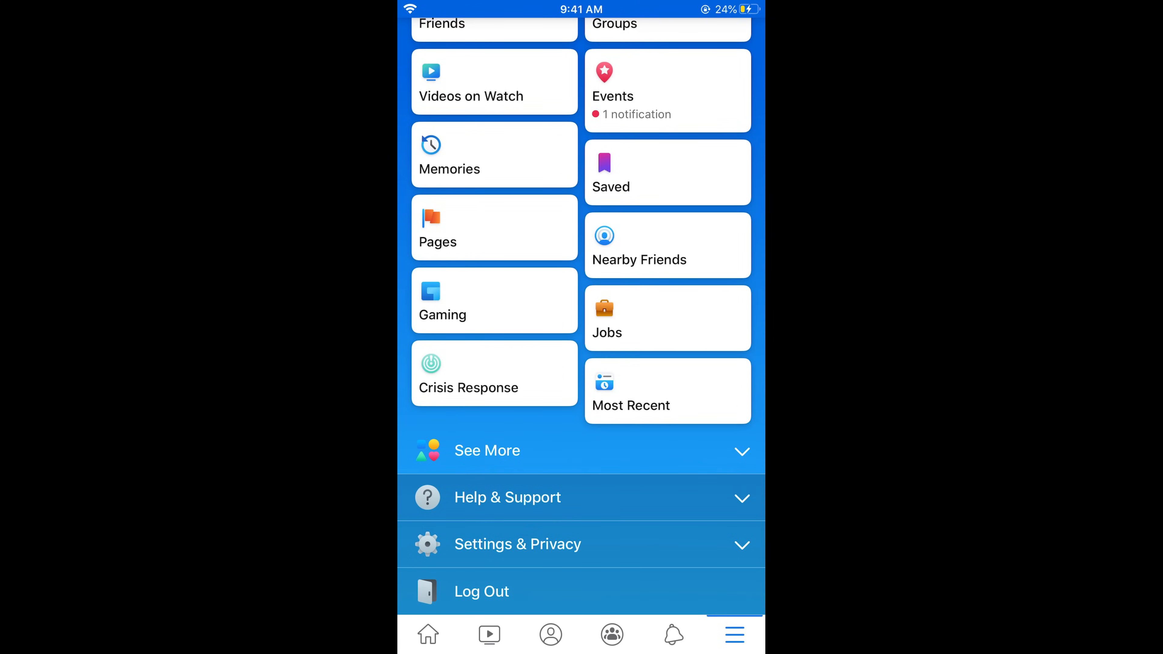
- Reach Your Facebook Information with Account Ownership and Control on the Settings page
left_click(518, 545)
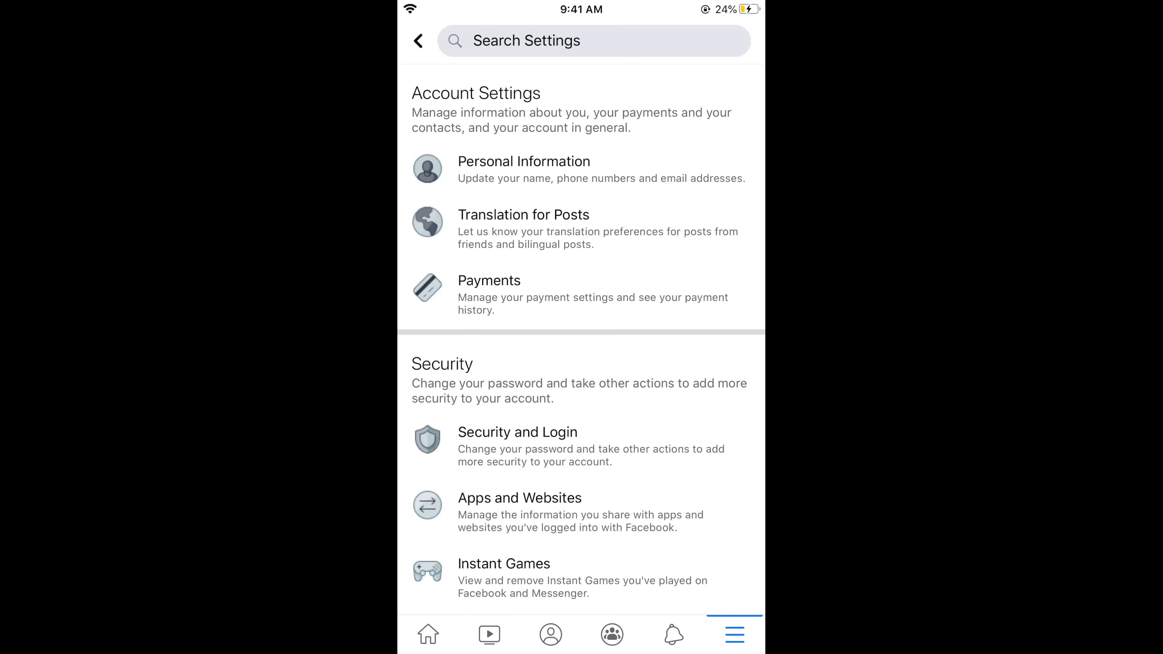
scroll("down", 3)
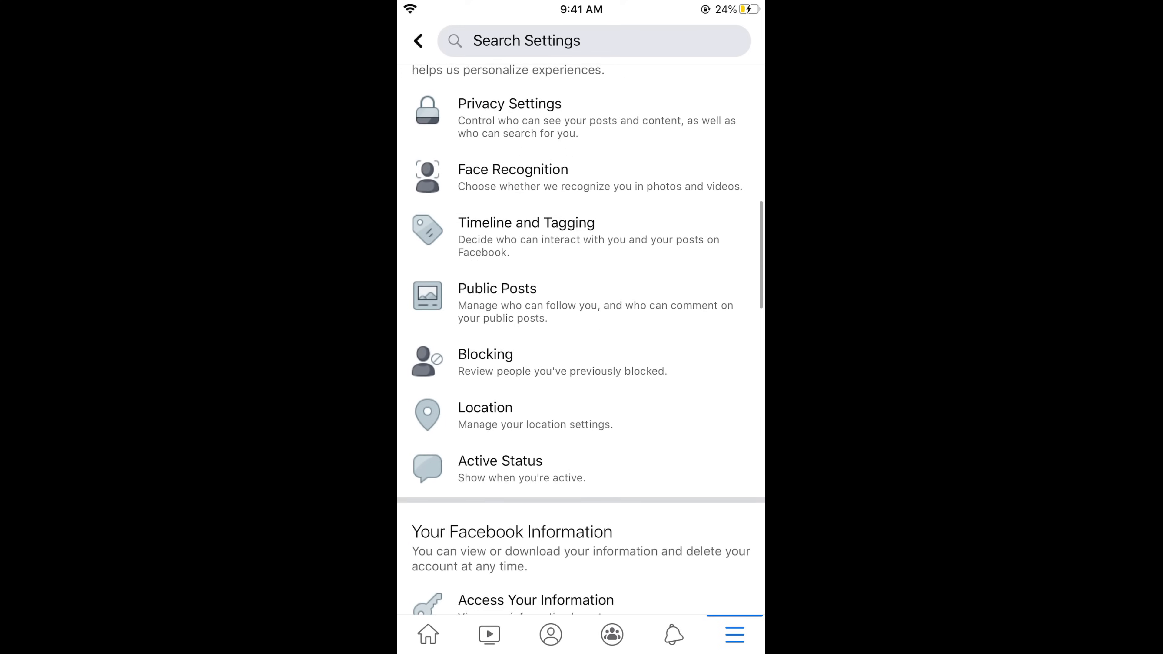
scroll("down", 3)
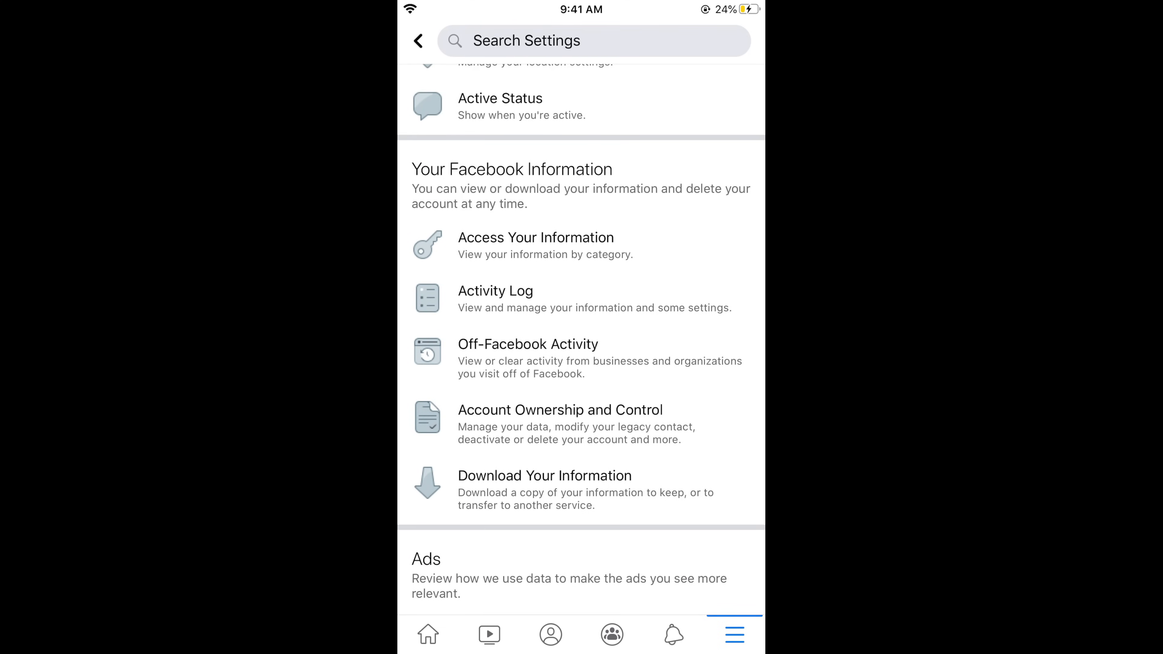
- Deselect all information categories on the Download Your Information page
left_click(545, 476)
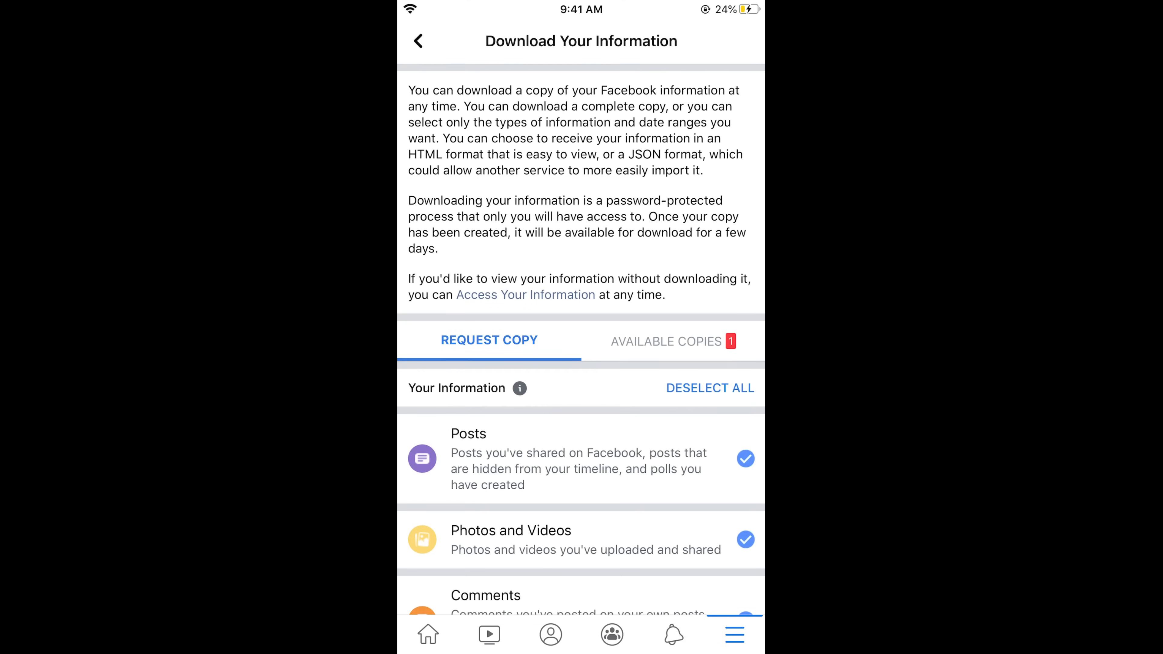
scroll("down", 3)
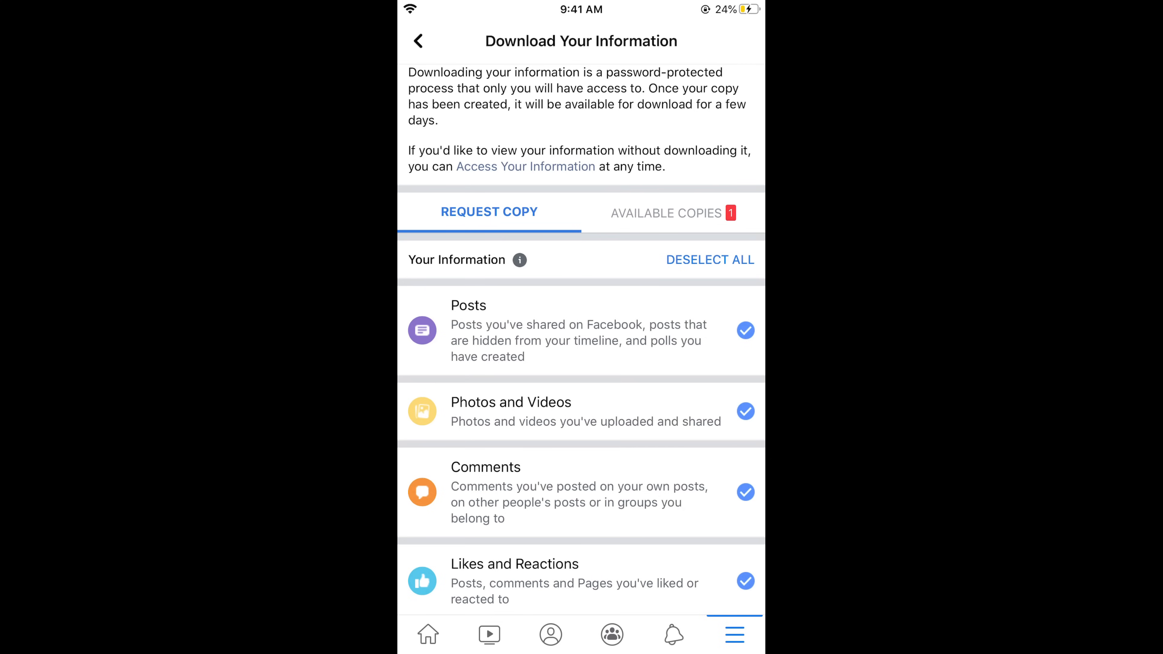
left_click(709, 260)
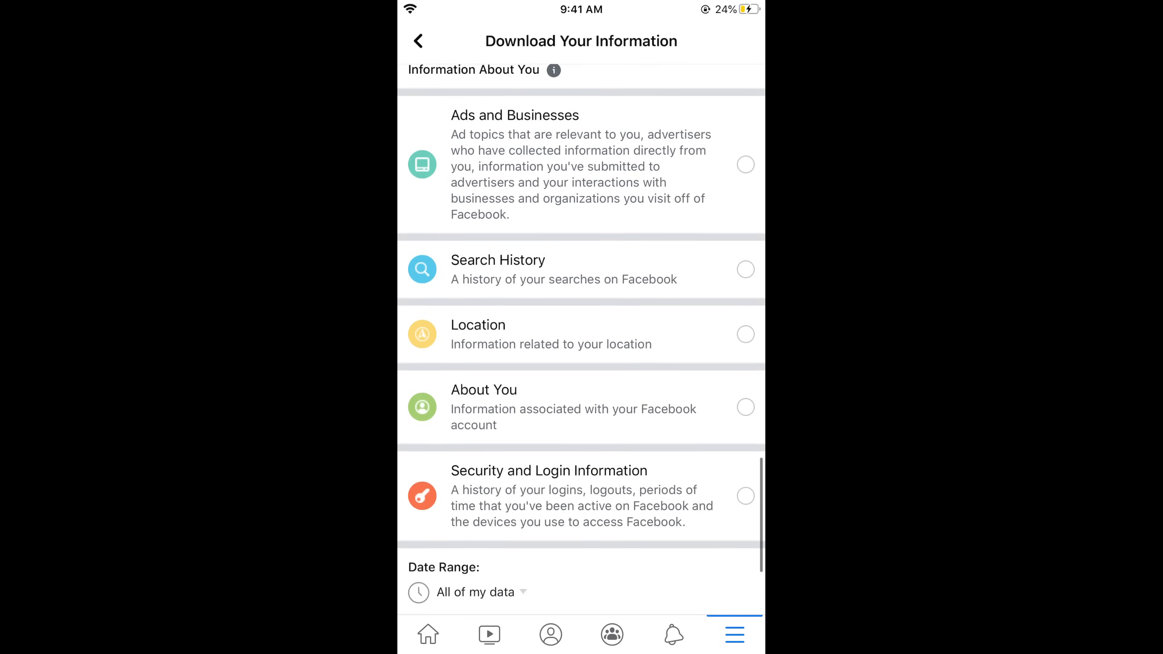
- Create the Messages HTML file and view it as pending under Available Copies
scroll("down", 3)
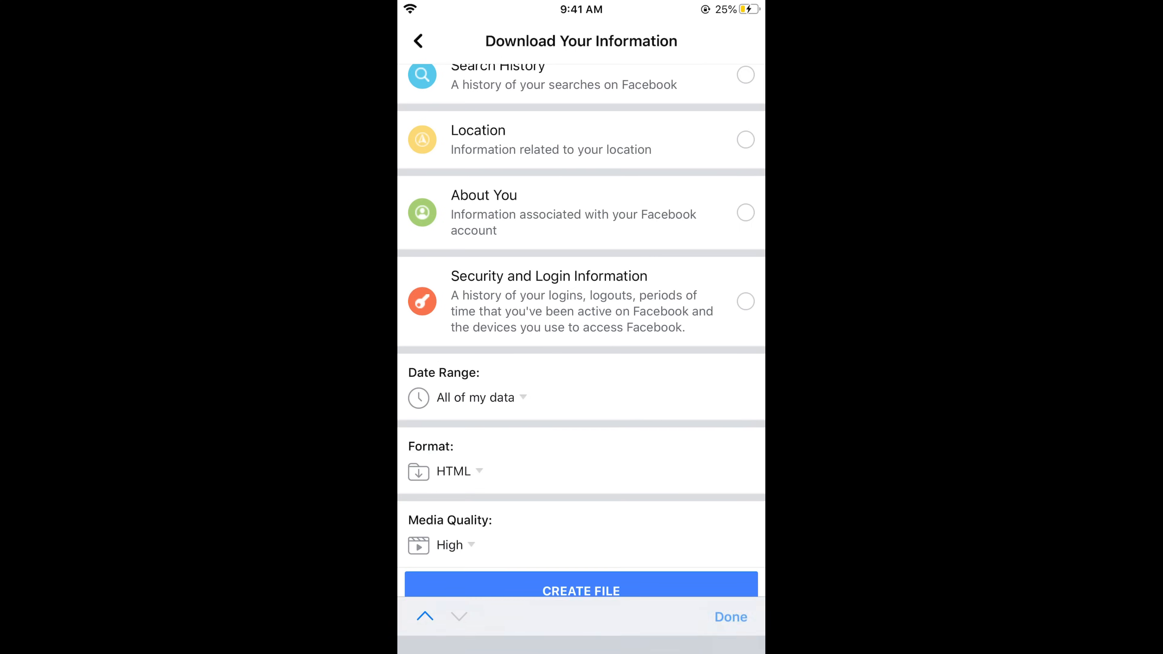
left_click(581, 591)
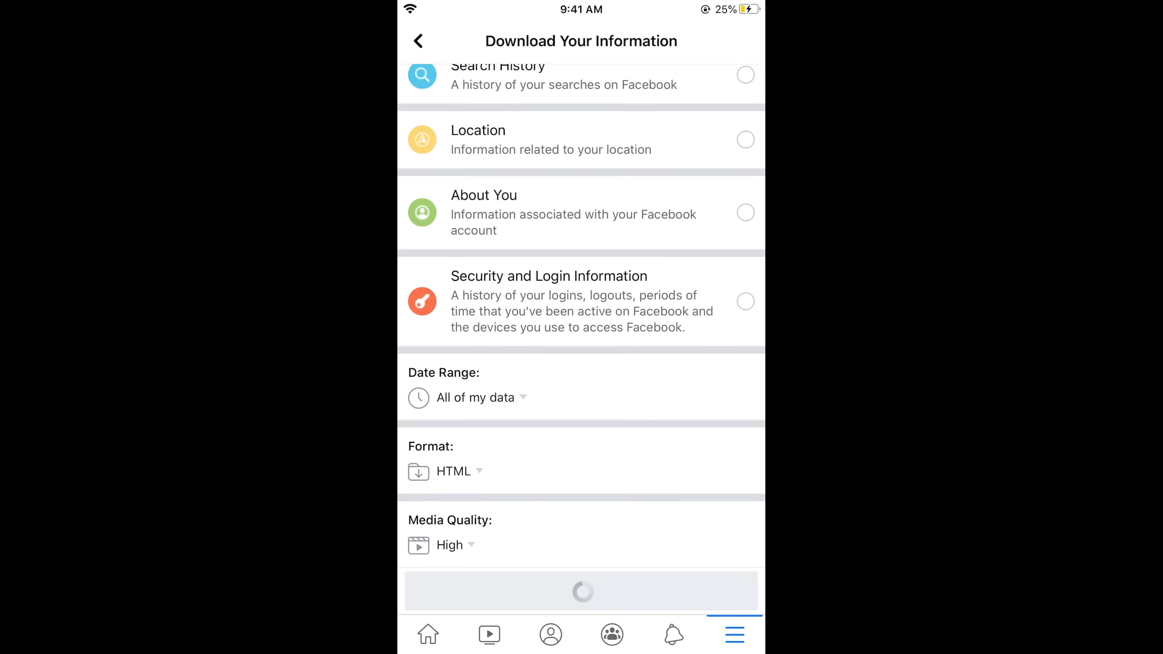
left_click(665, 247)
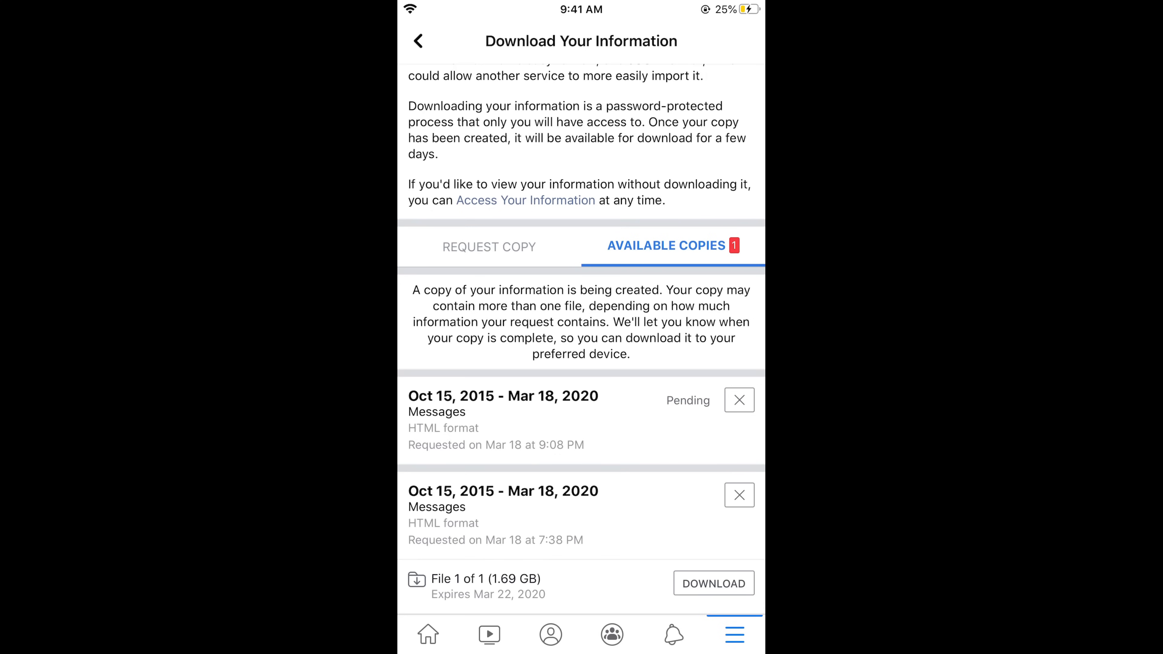